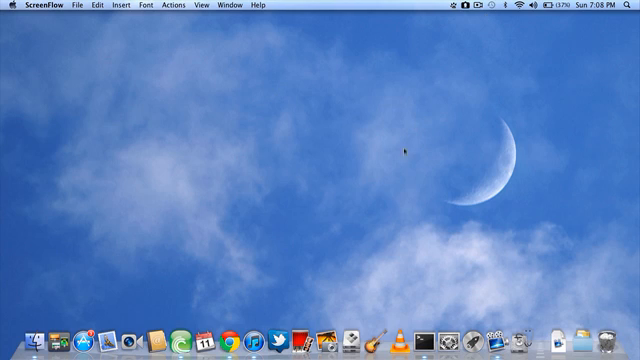
Step: Launch Google Chrome from the Dock so a new blank tab appears
left_click(234, 344)
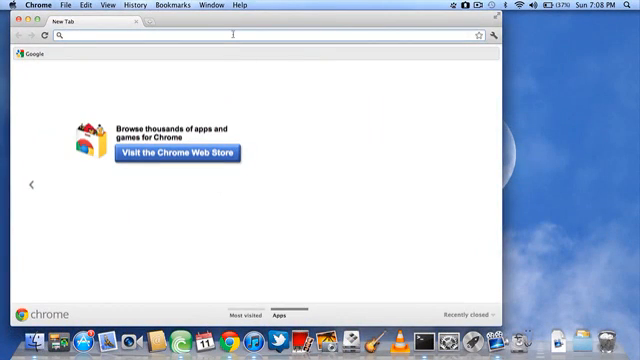
Step: Search 'vlc' from the address bar and land on the VLC Media Player 0.9.9 for Mac download page
type("v")
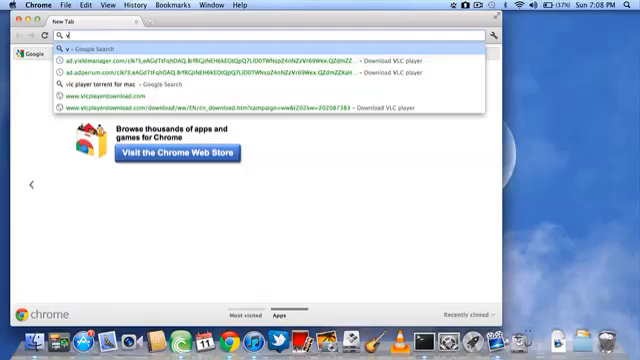
type("lc")
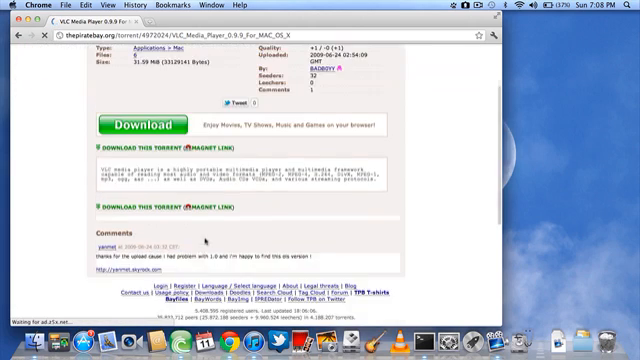
Step: Download the VLC 0.9.9 .dmg and have its disk image open in Finder
scroll("down", 3)
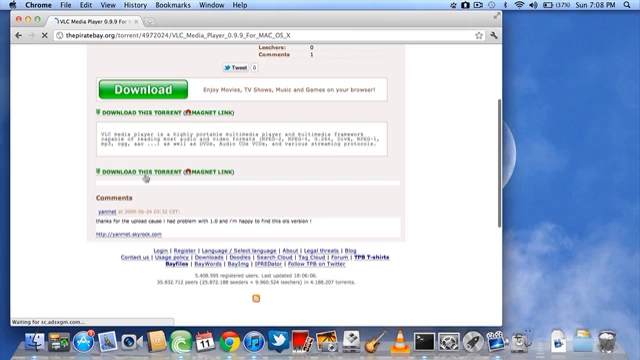
left_click(130, 170)
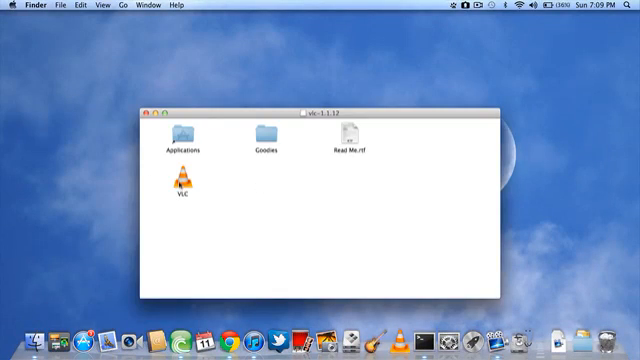
Step: Copy VLC into Applications, replacing the existing version, and close the disk image window
left_click(176, 184)
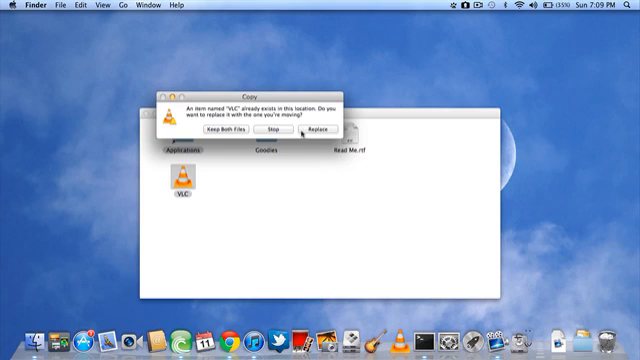
left_click(314, 128)
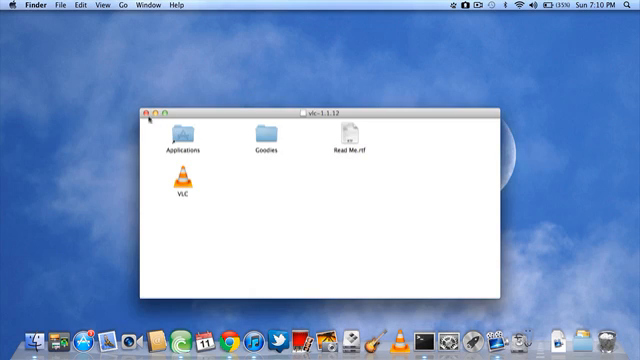
left_click(152, 120)
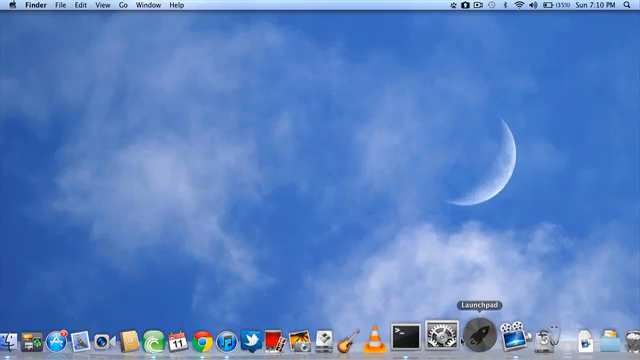